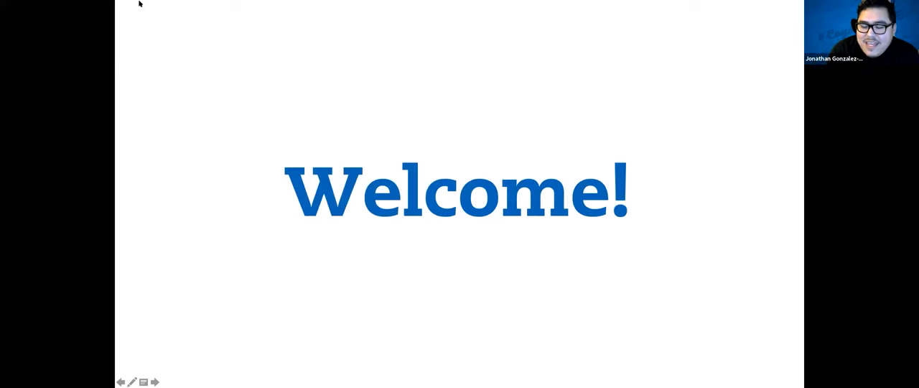
mouse_move(250, 4)
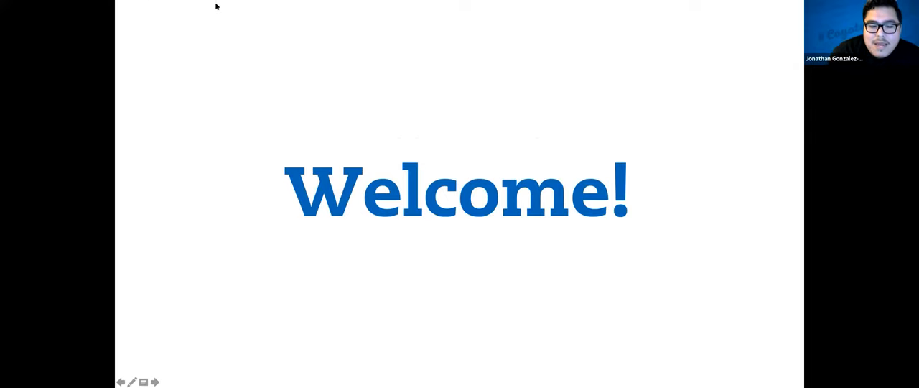
mouse_move(186, 8)
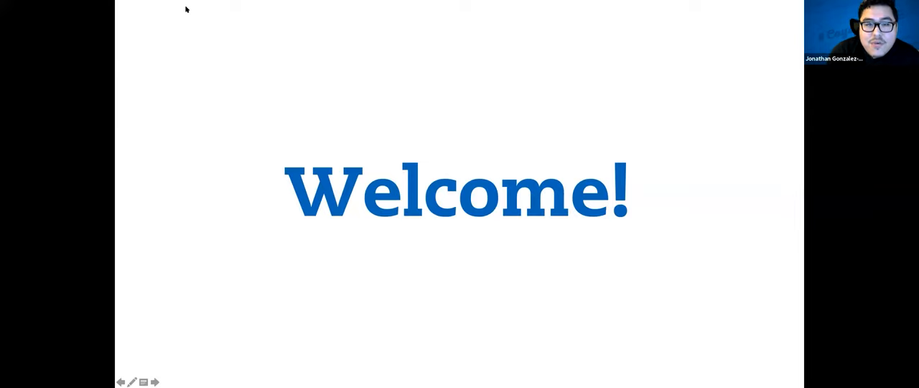